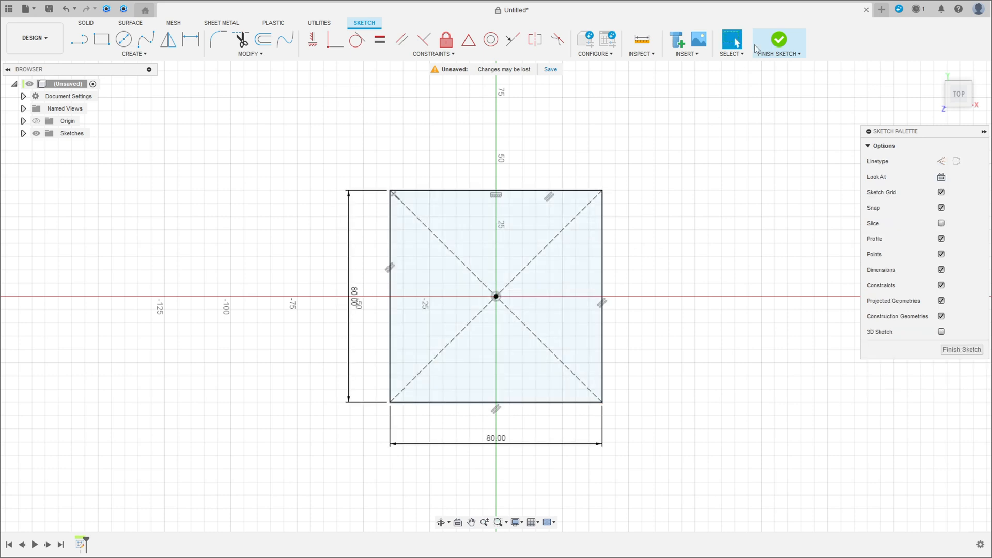
- Finish the square sketch and add a construction plane offset 100 mm above it
left_click(779, 40)
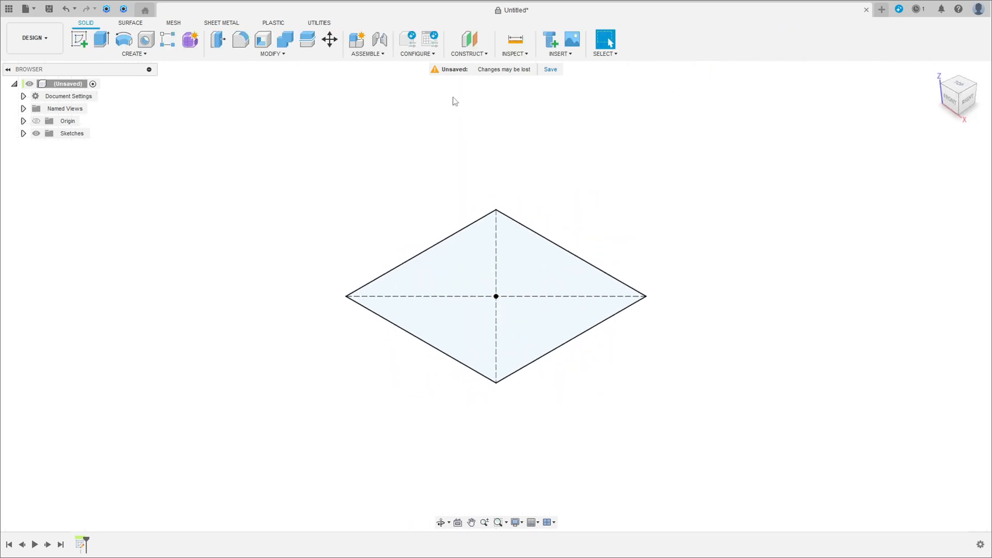
left_click(468, 39)
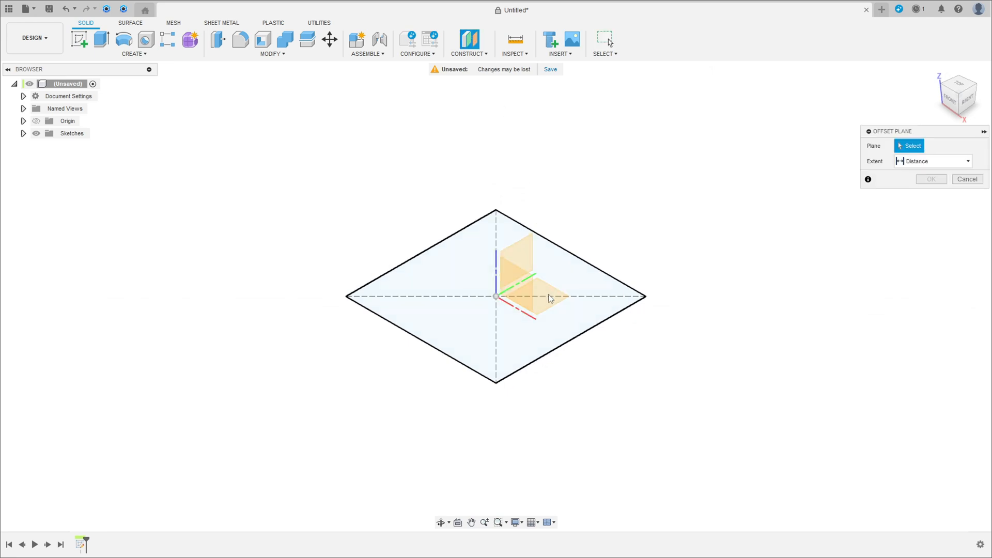
left_click_drag(495, 294, 496, 167)
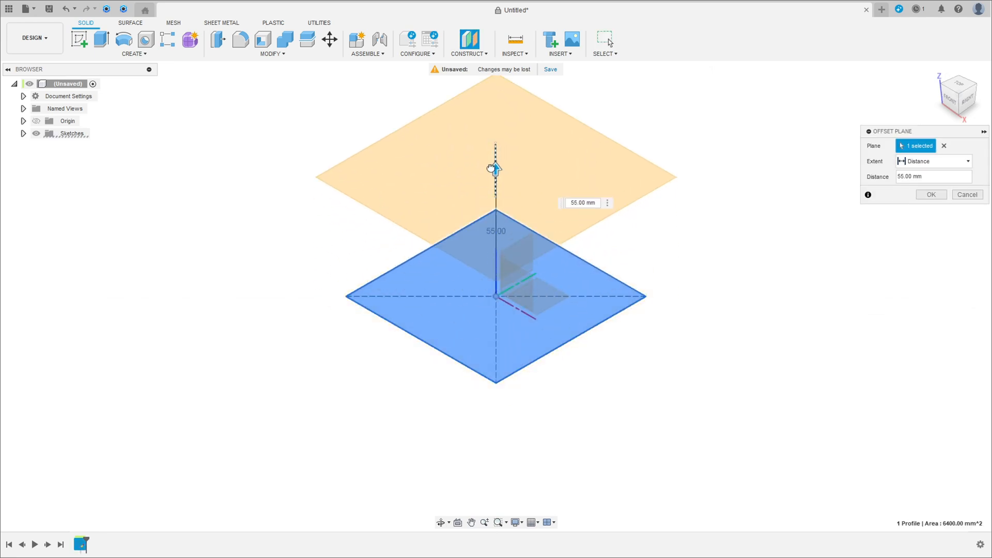
type("100")
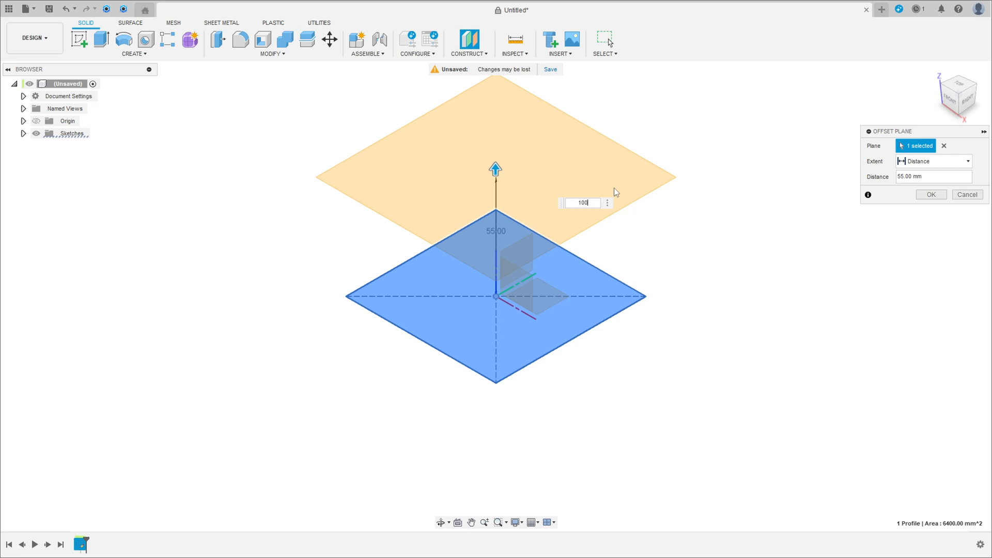
left_click(930, 194)
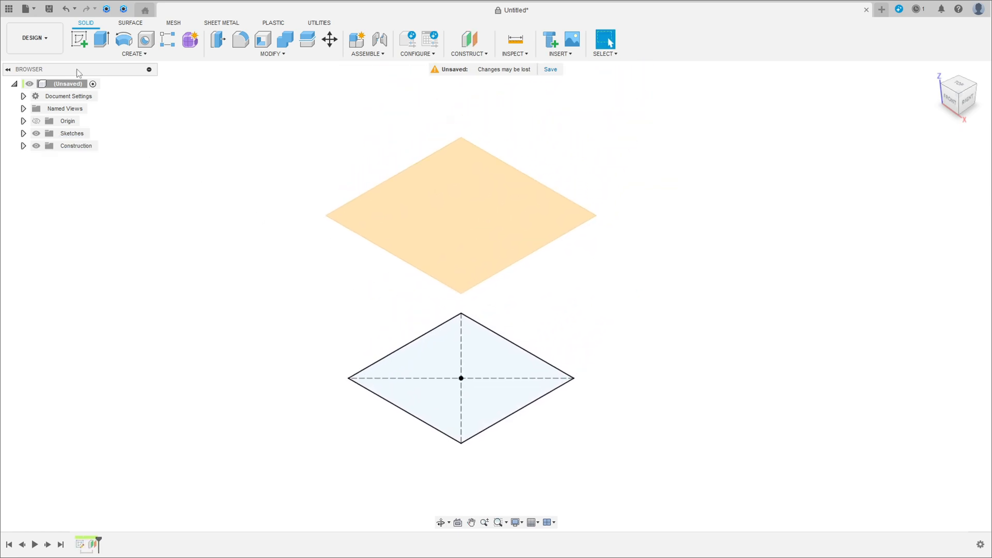
- Sketch a second 80 x 80 mm center rectangle from the origin on the offset plane
left_click(461, 205)
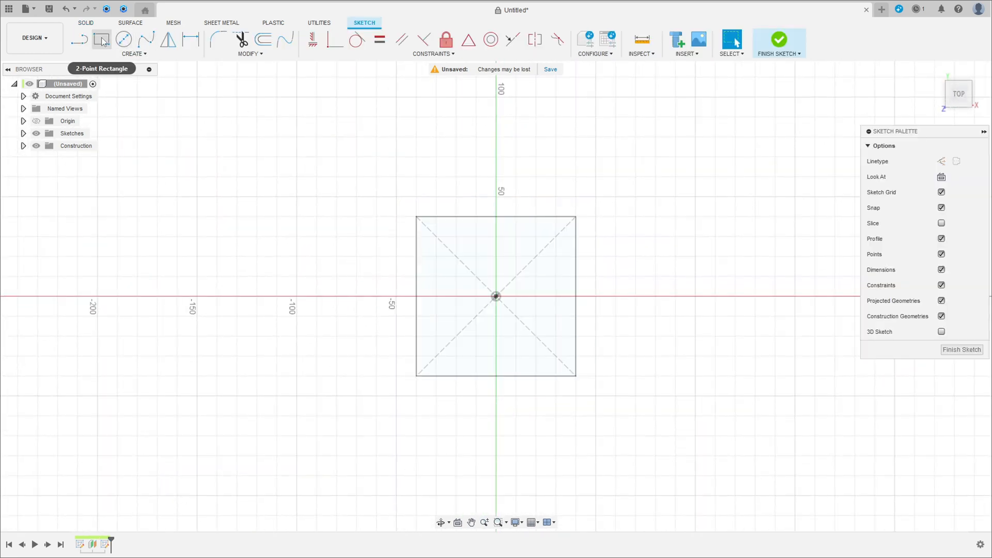
left_click(102, 39)
type("80")
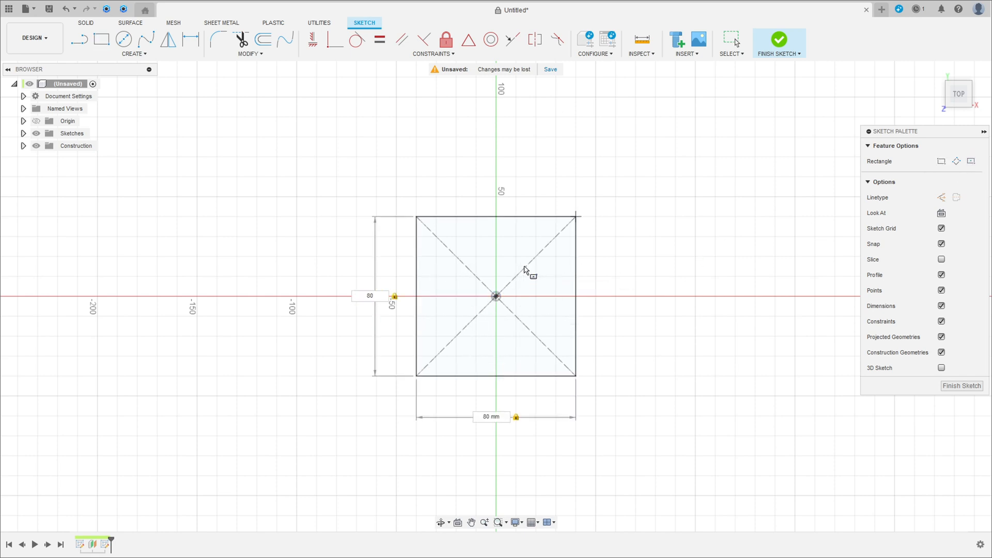
left_click(778, 39)
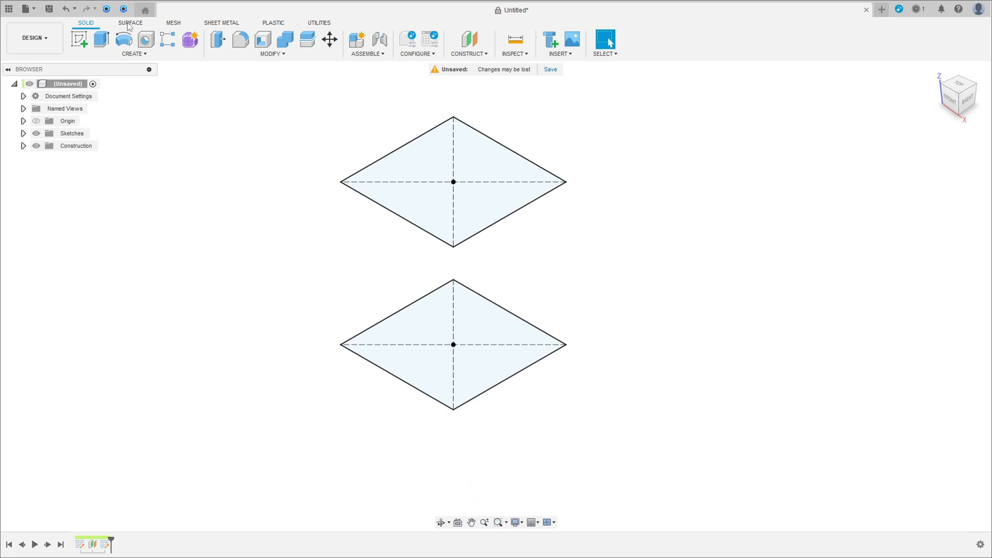
- Create a Lofted Flange sheet-metal tube between the lower and upper square profiles
left_click(223, 23)
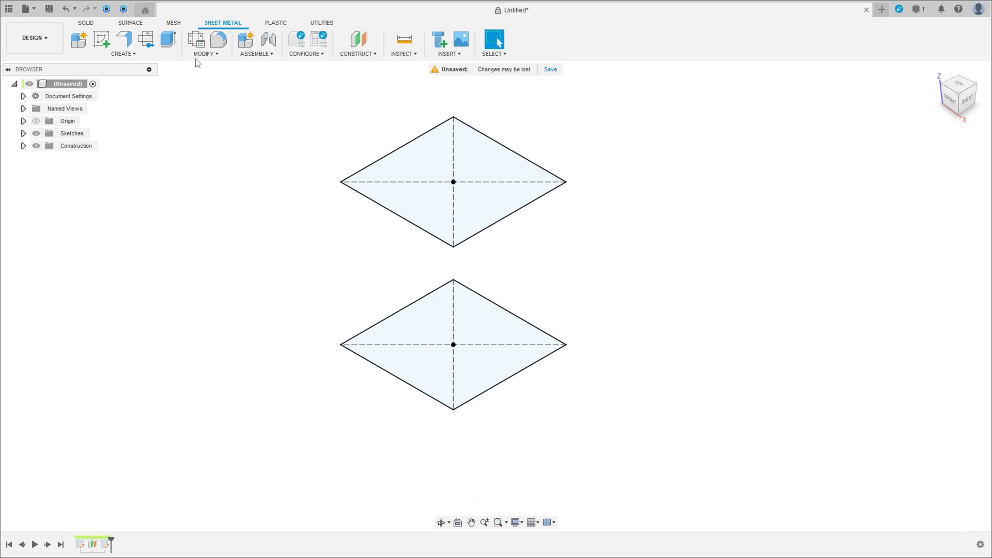
left_click(124, 39)
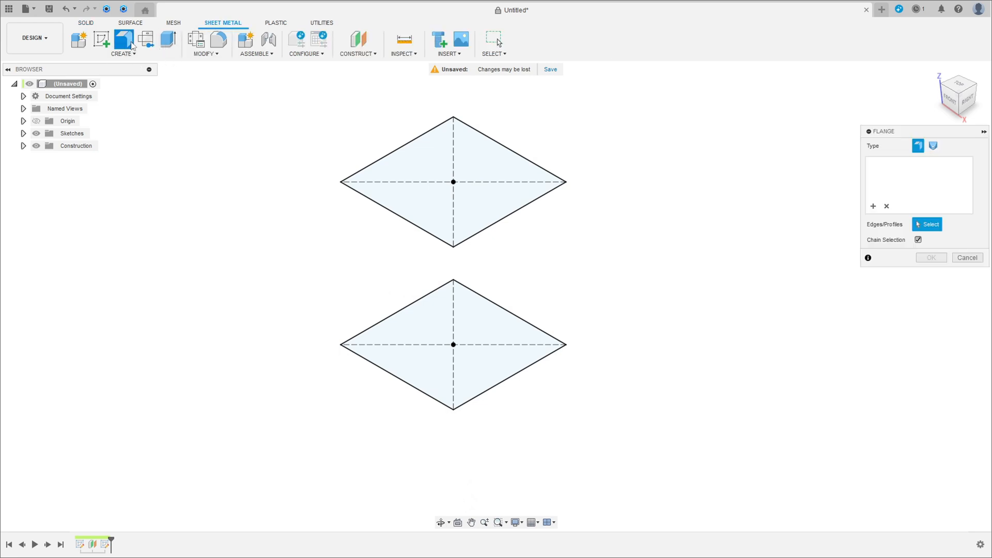
mouse_move(932, 145)
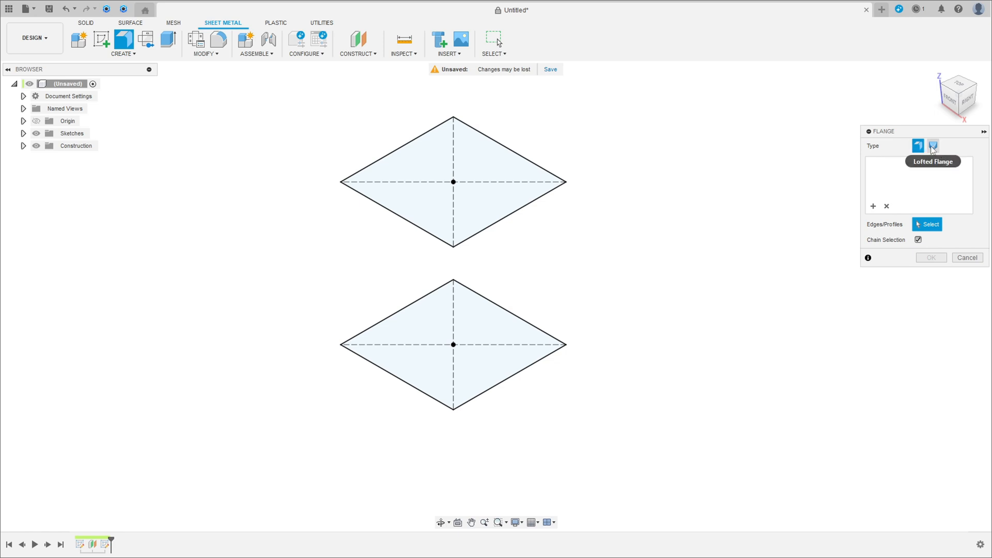
left_click(933, 145)
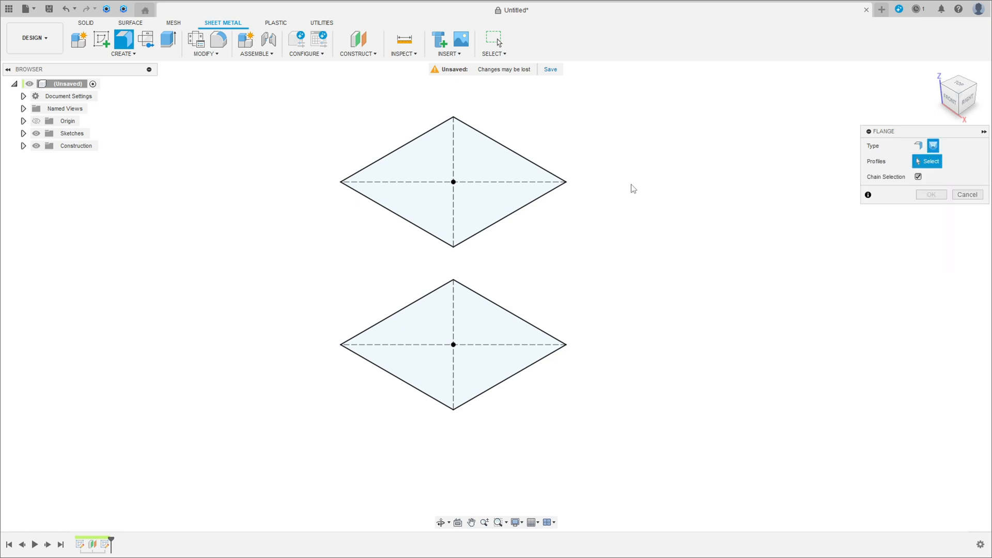
left_click(452, 345)
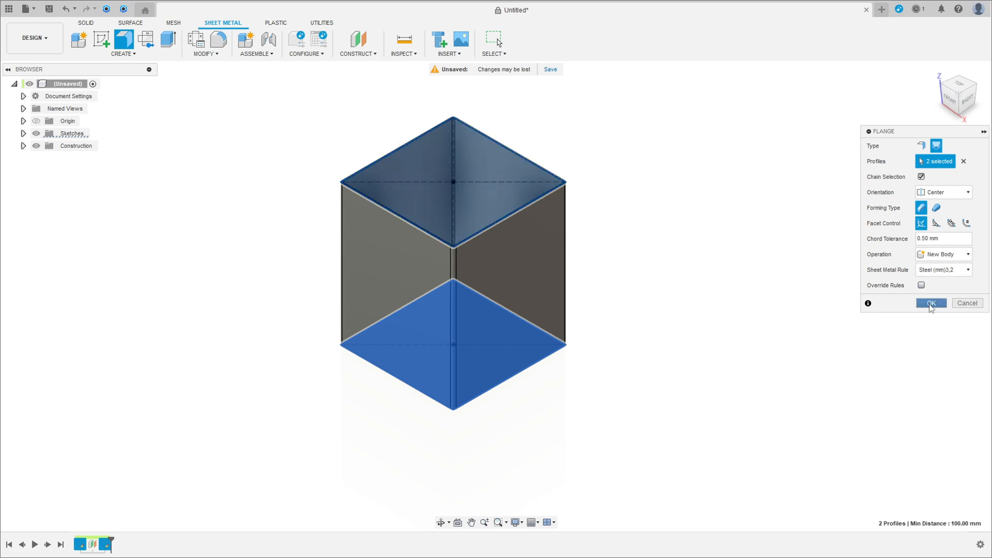
left_click(930, 302)
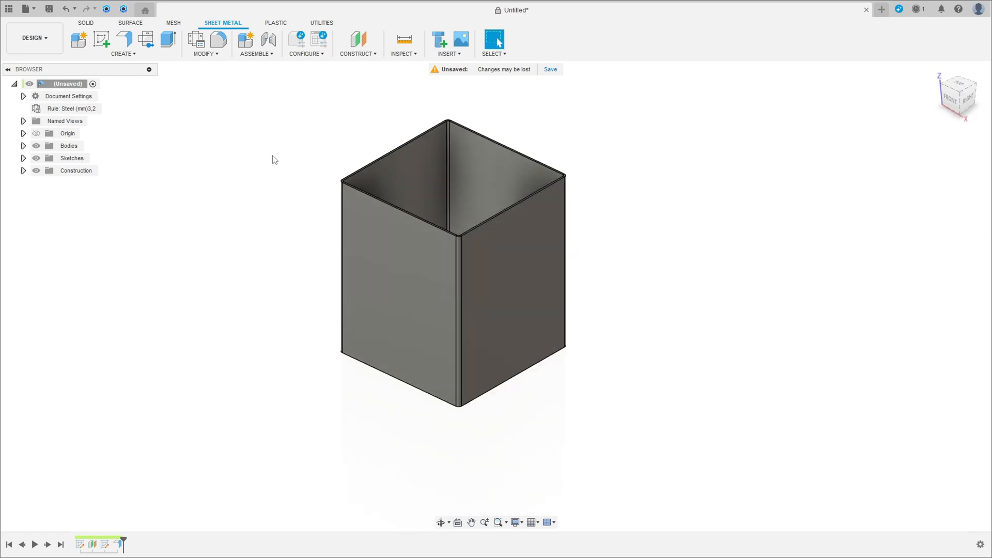
- Rip one tube wall open full height with a 15 mm gap width
left_click(205, 53)
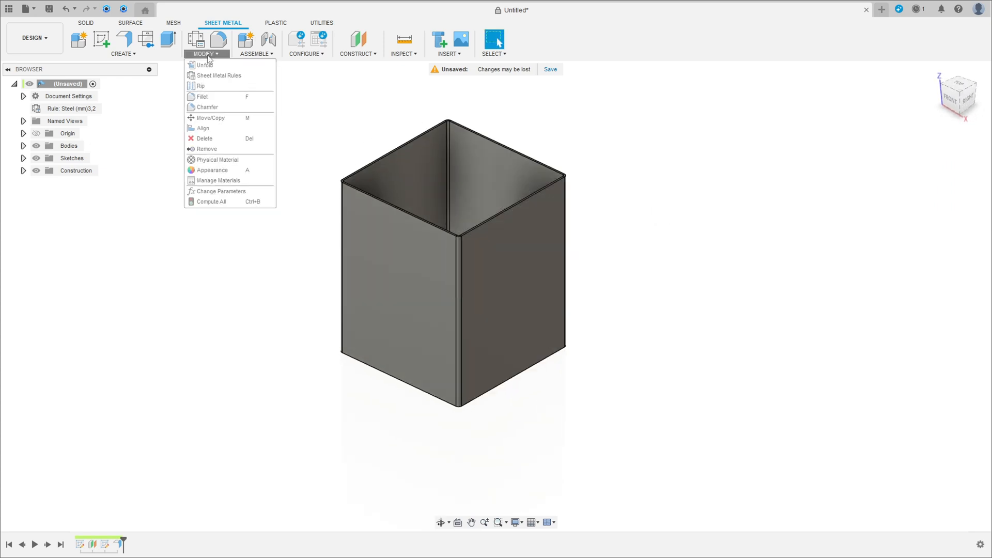
left_click(200, 85)
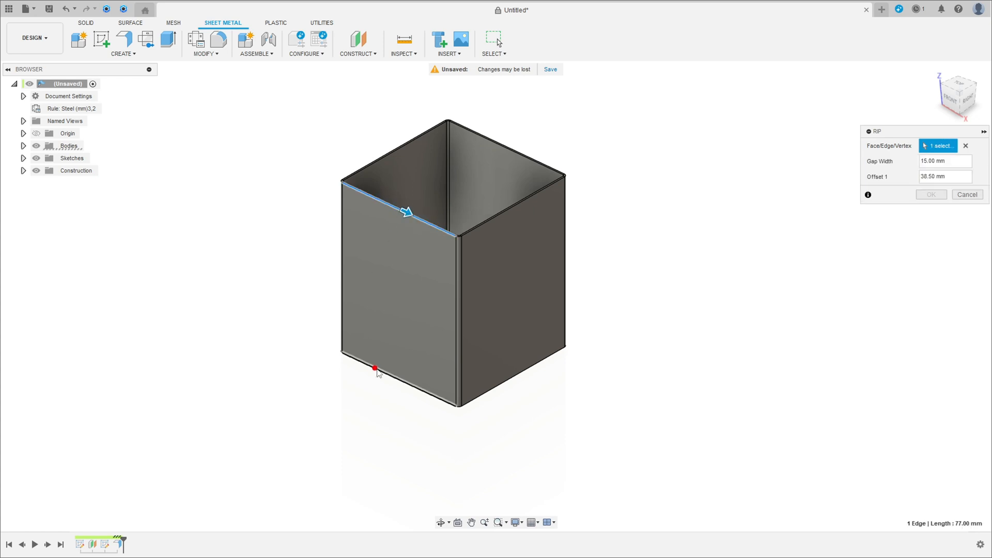
mouse_move(398, 381)
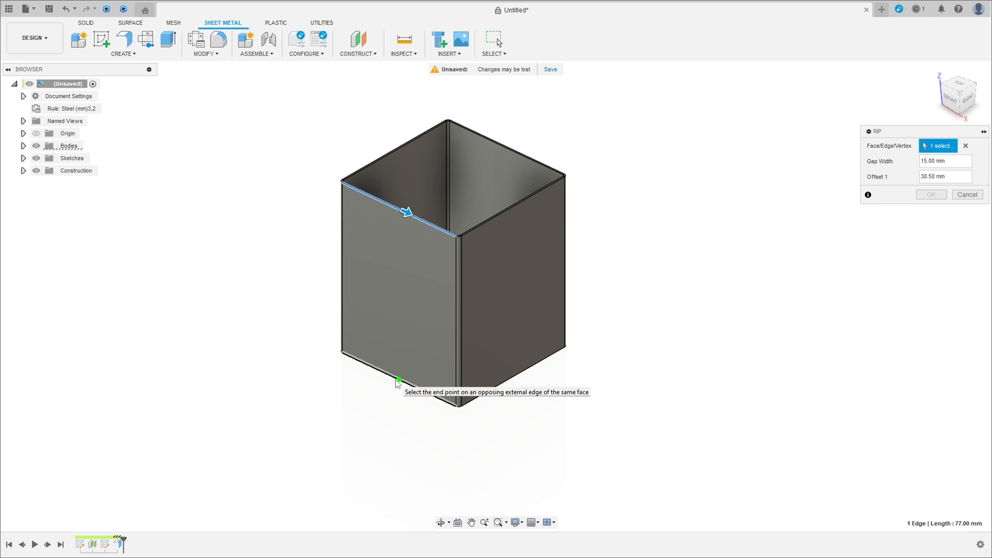
left_click(397, 380)
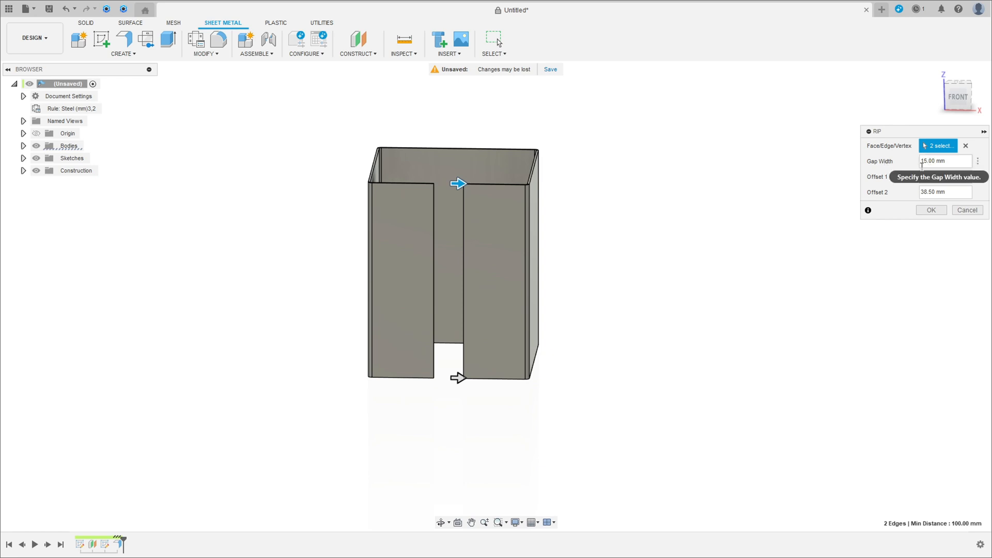
left_click(930, 209)
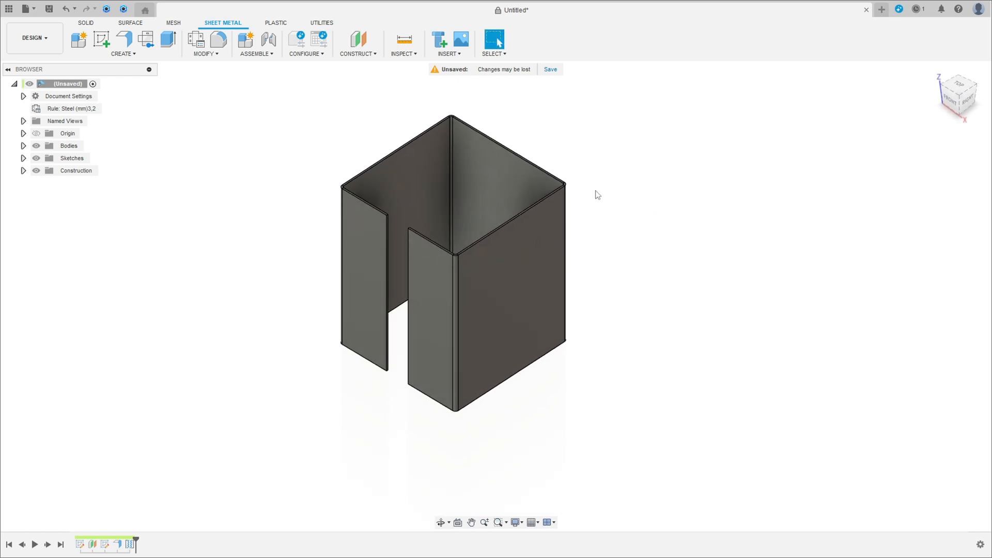
left_click(205, 53)
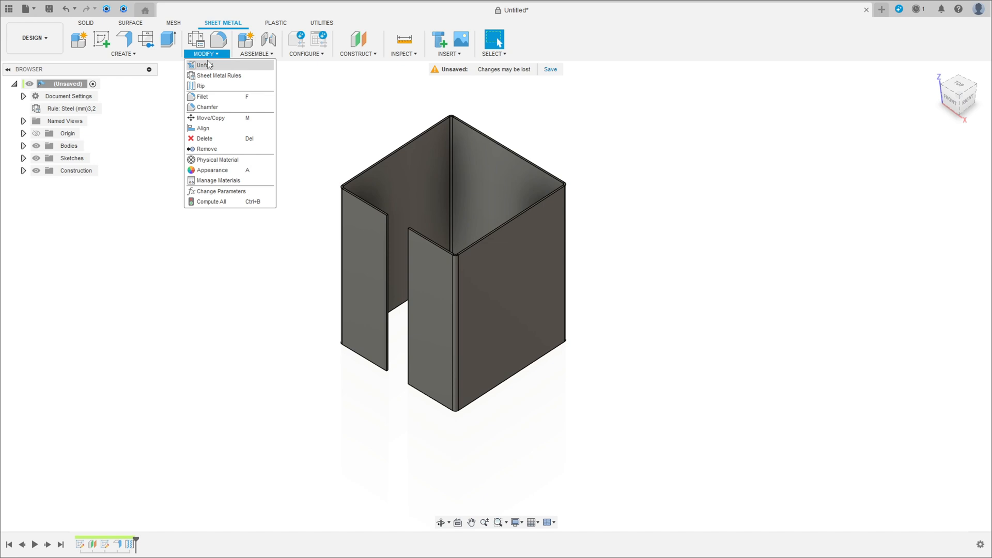
- Unfold the ripped tube flat about a stationary face and start a sketch on it
left_click(202, 65)
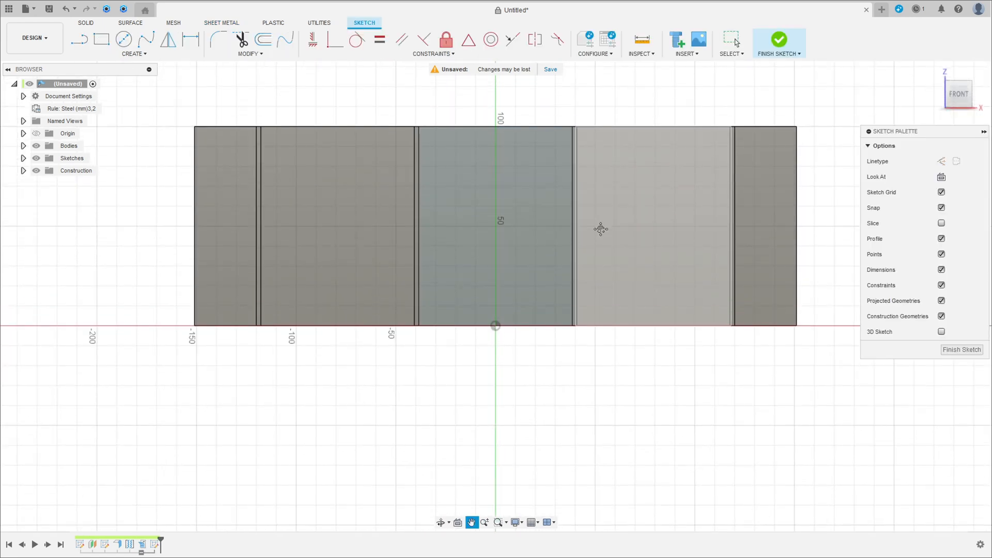
- Sketch a 160 mm center-to-center slot, 25 mm wide, located with 80 and 50 mm dimensions
left_click(133, 54)
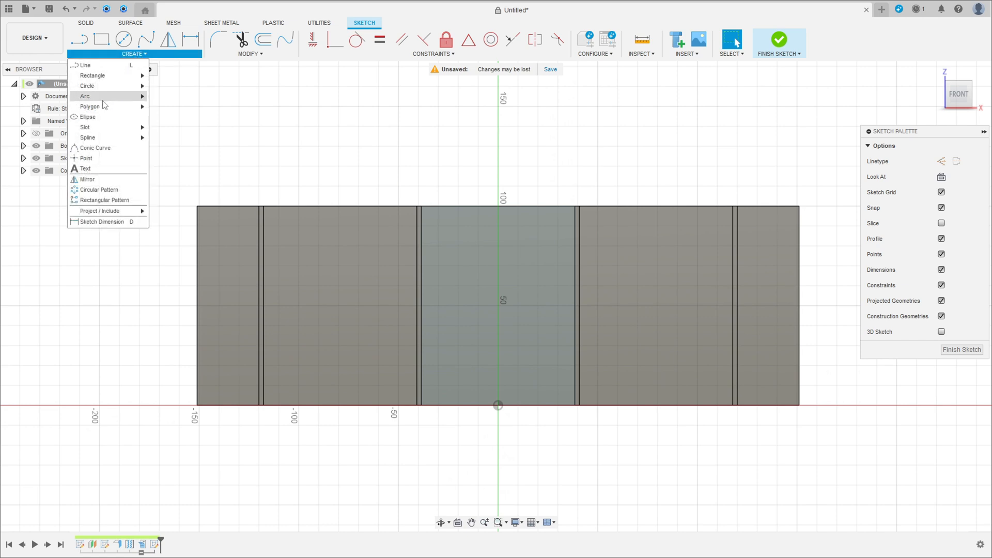
mouse_move(85, 127)
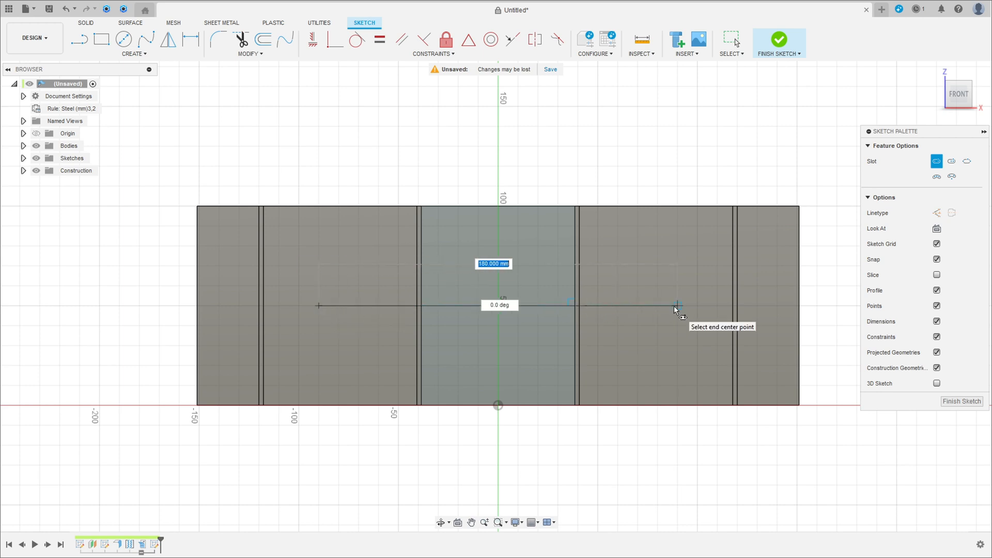
type("160")
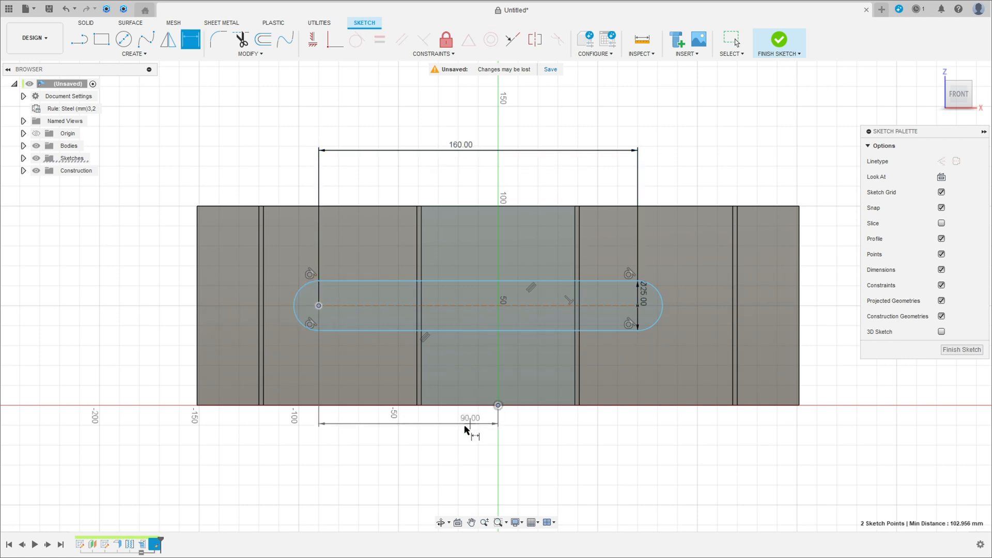
type("80")
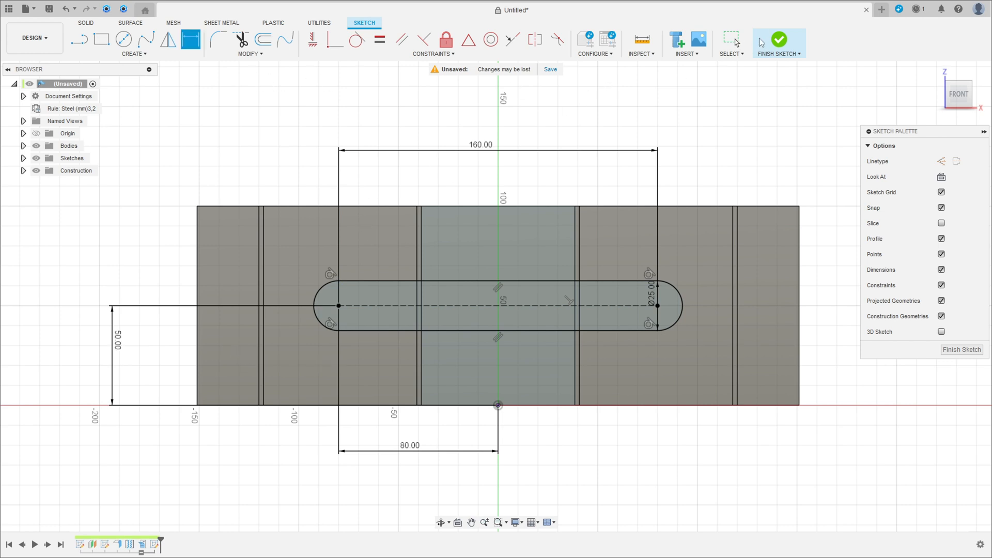
- Extrude all slot profiles as a Cut with extent All through the flat sheet
left_click(778, 40)
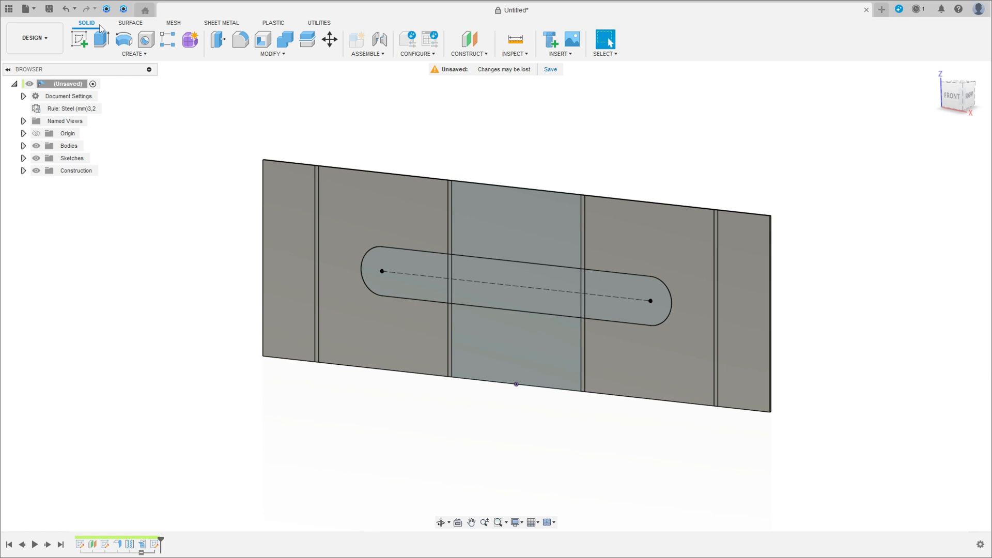
left_click(79, 37)
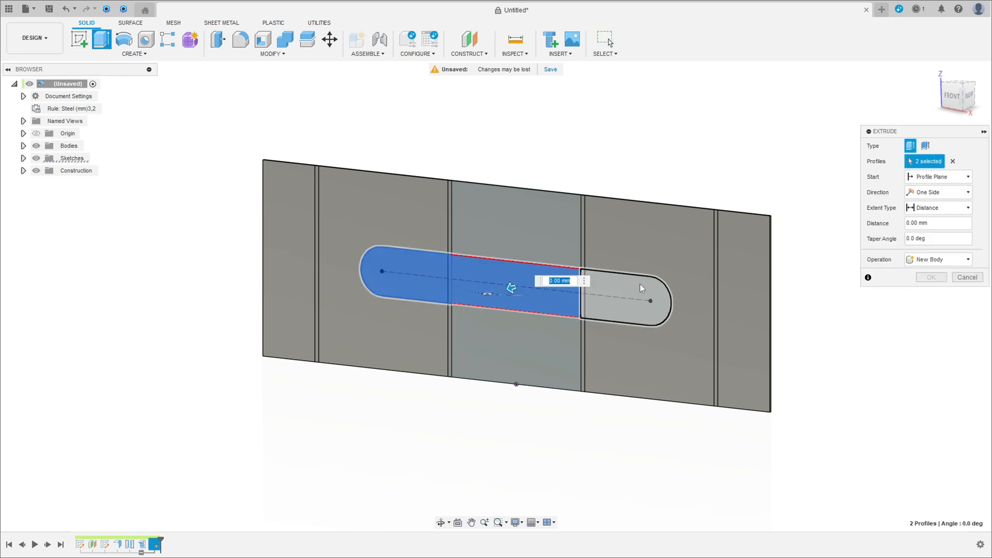
left_click(640, 287)
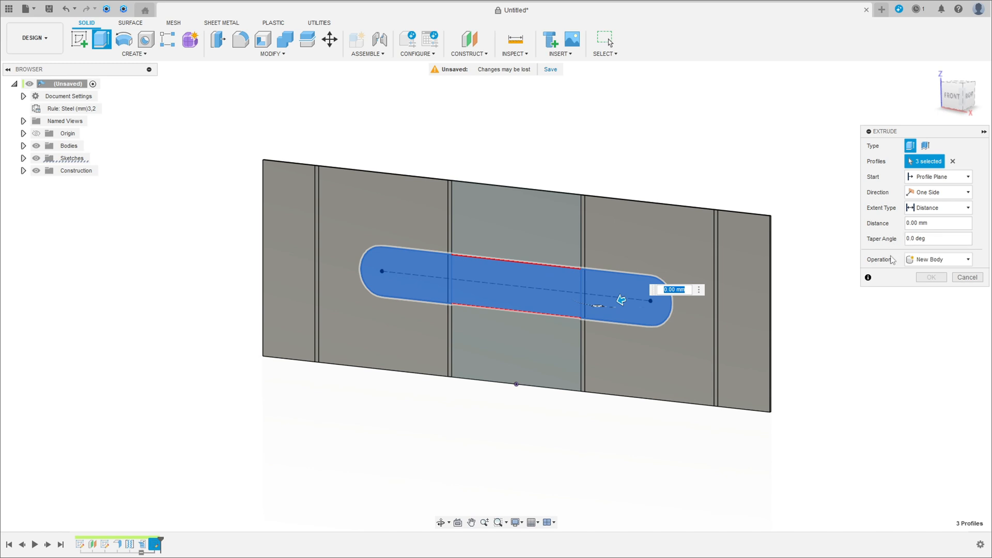
left_click(938, 259)
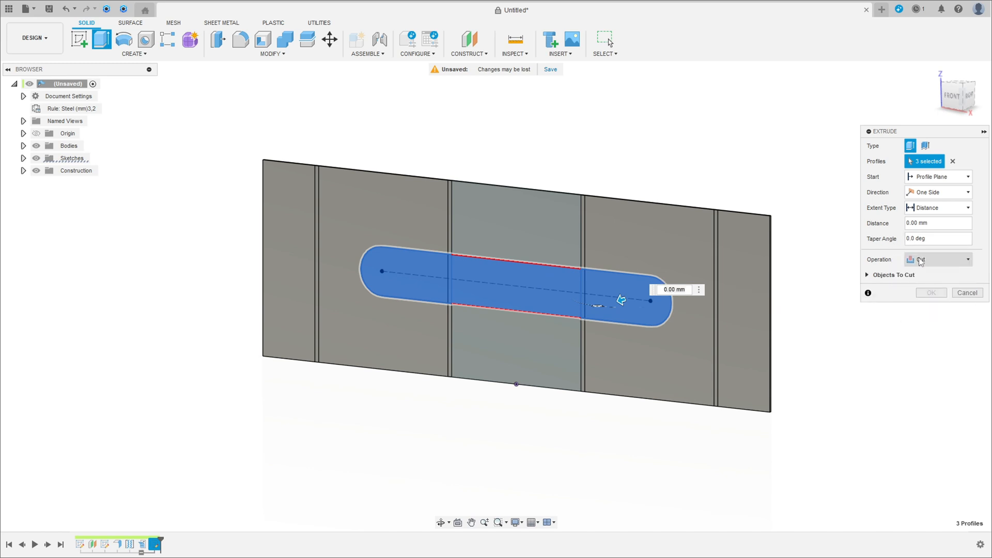
left_click(963, 207)
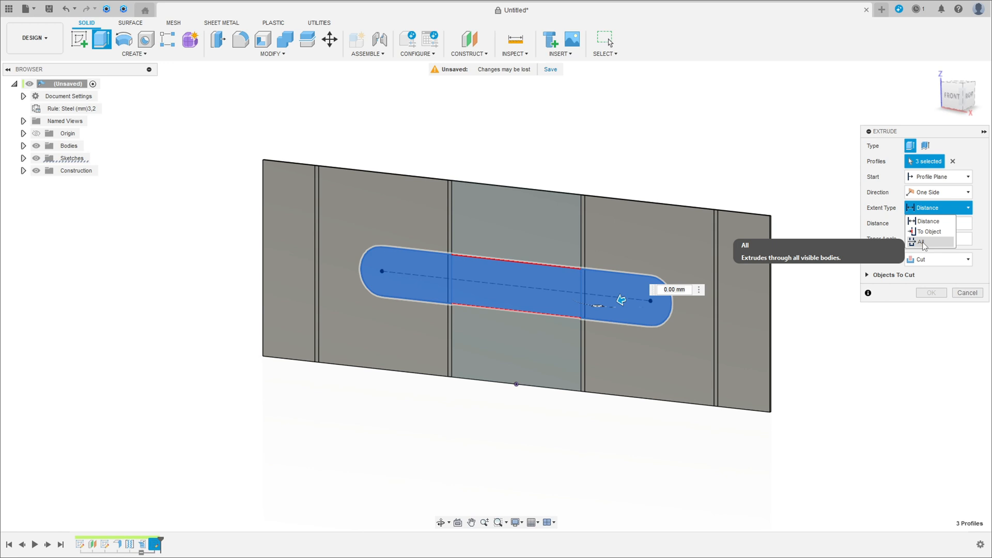
left_click(923, 242)
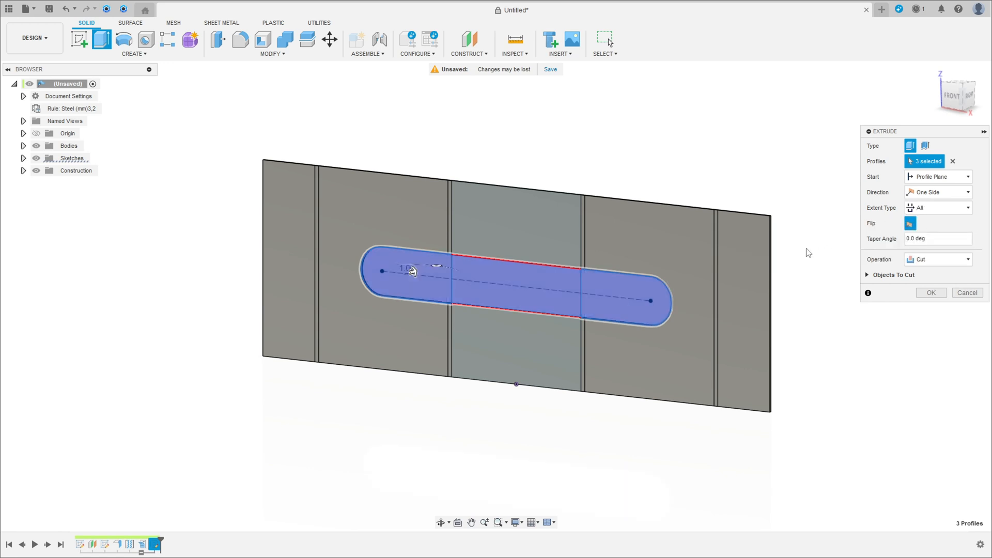
left_click(930, 293)
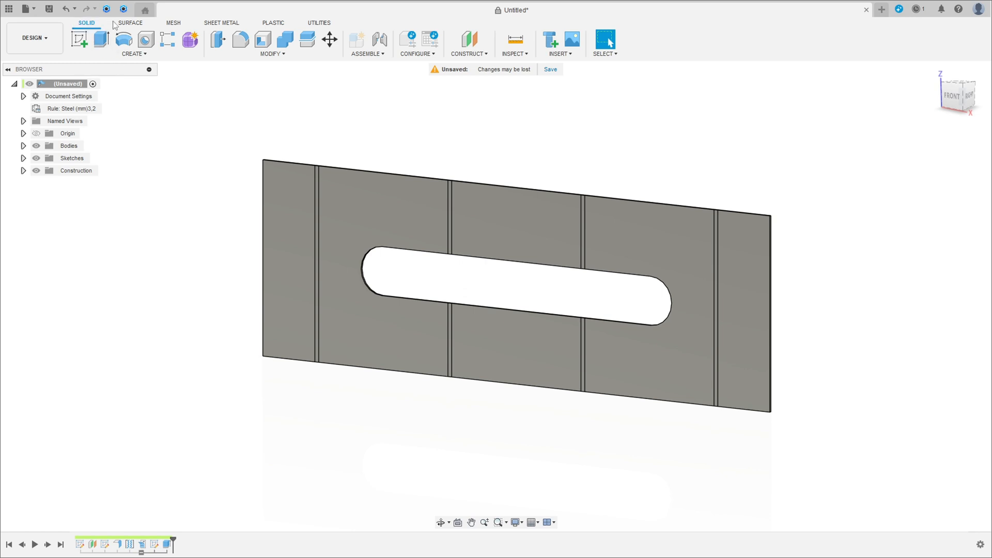
- Refold Faces to return the slotted sheet to the ripped square tube
left_click(223, 23)
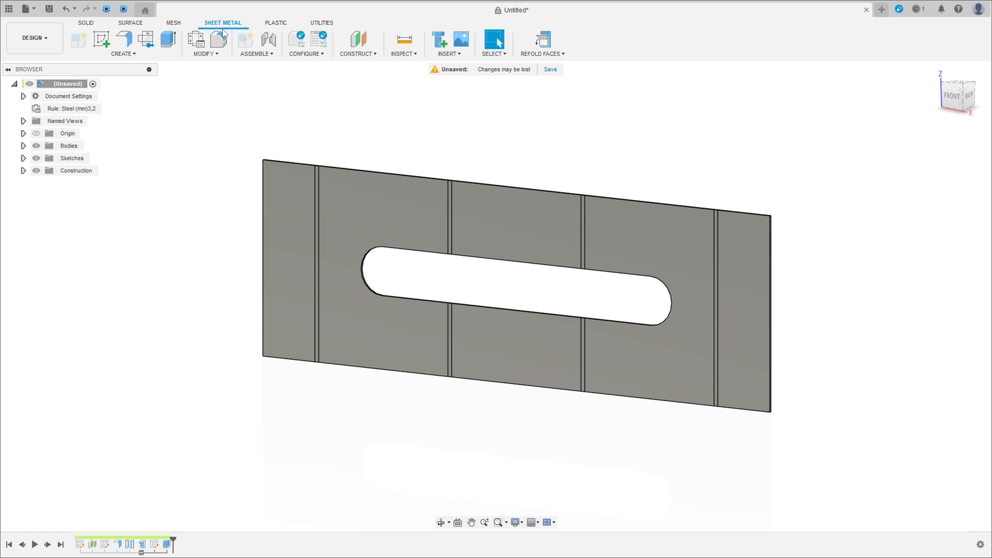
mouse_move(542, 39)
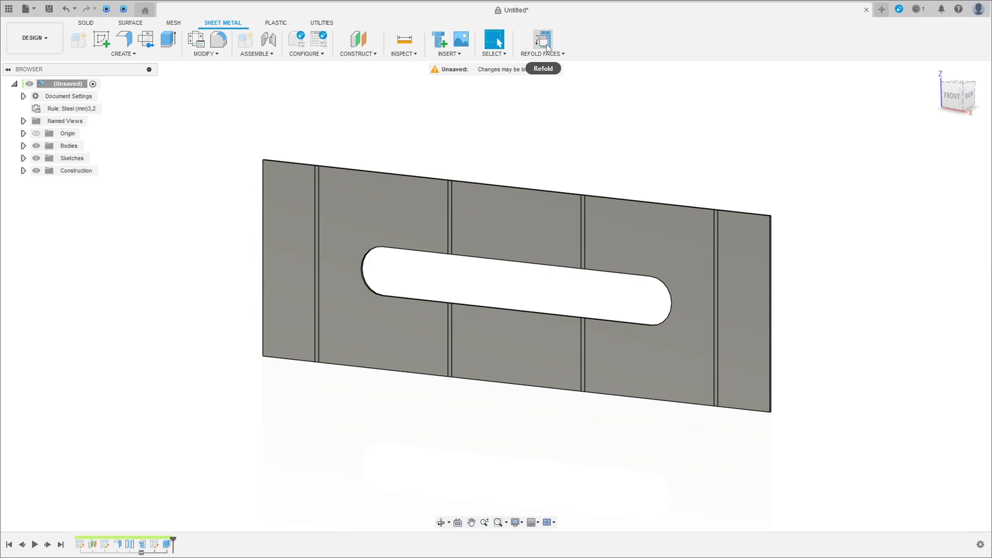
left_click(541, 68)
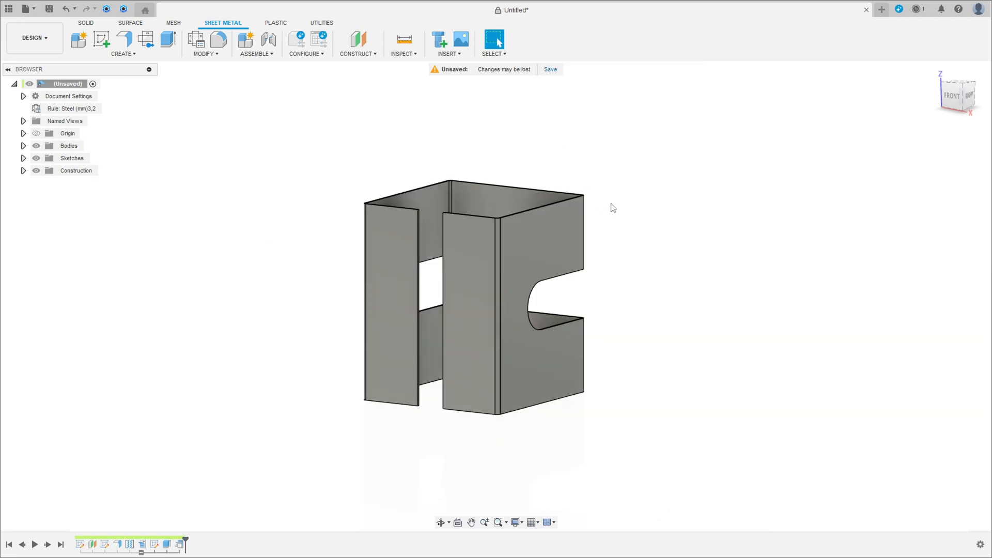